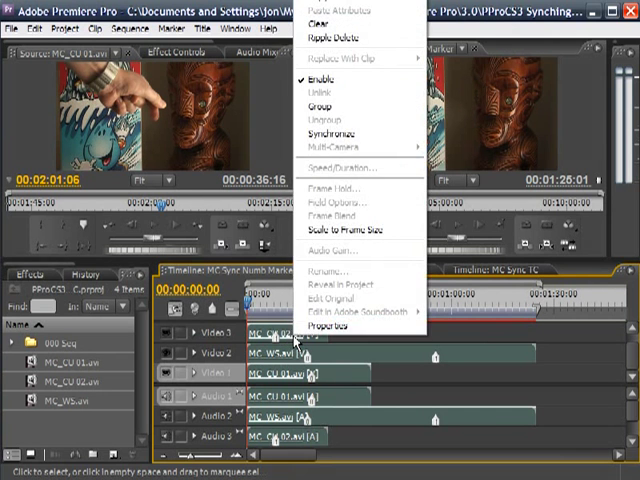
- Preview MC_CU 02 in the Source Monitor and drag its Video 3 clip later in the sequence
left_click(333, 133)
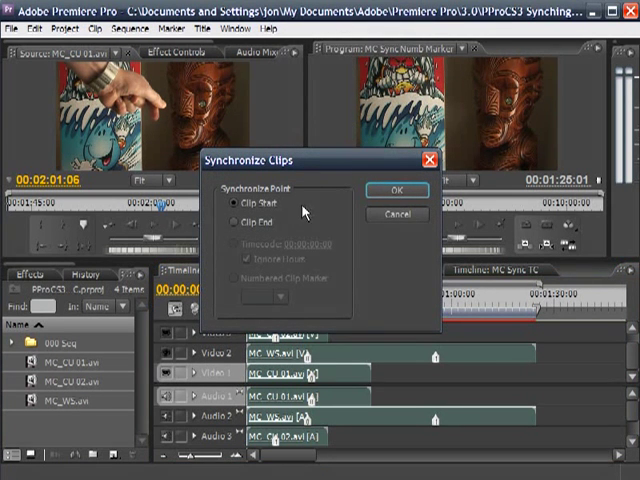
mouse_move(300, 207)
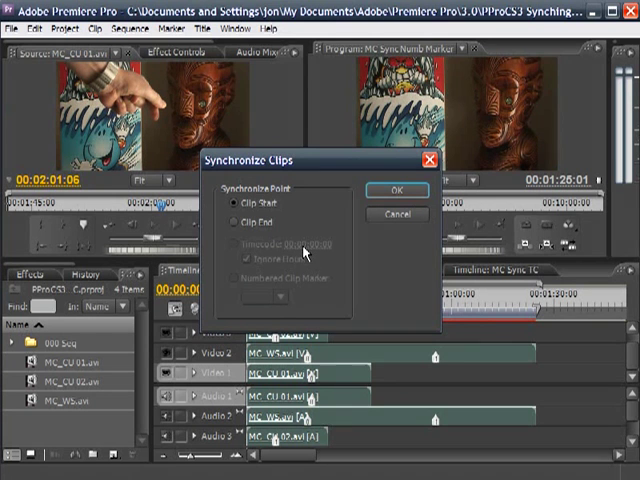
mouse_move(307, 287)
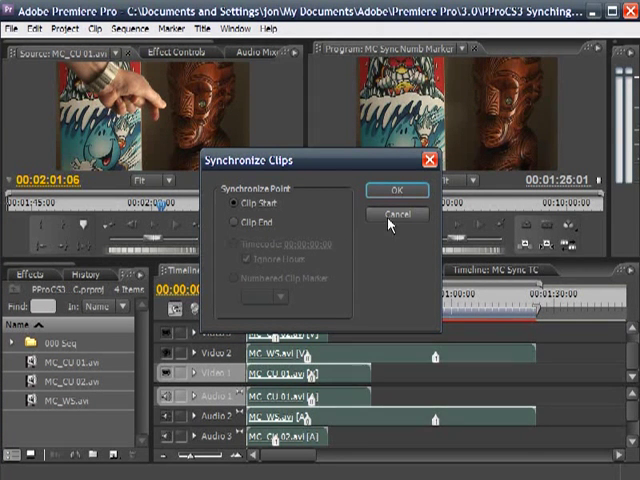
left_click(396, 190)
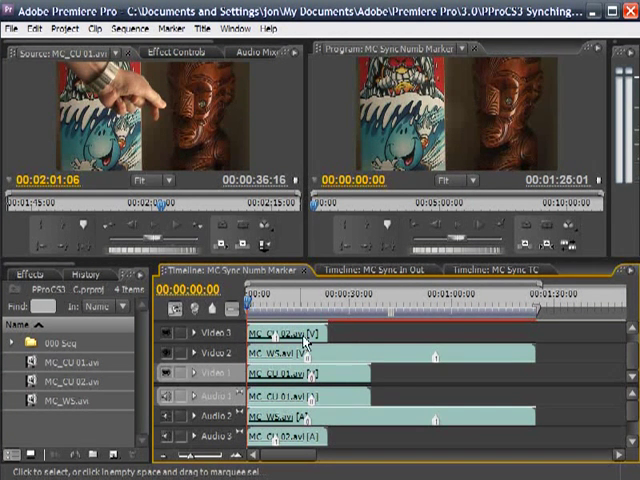
left_click(283, 333)
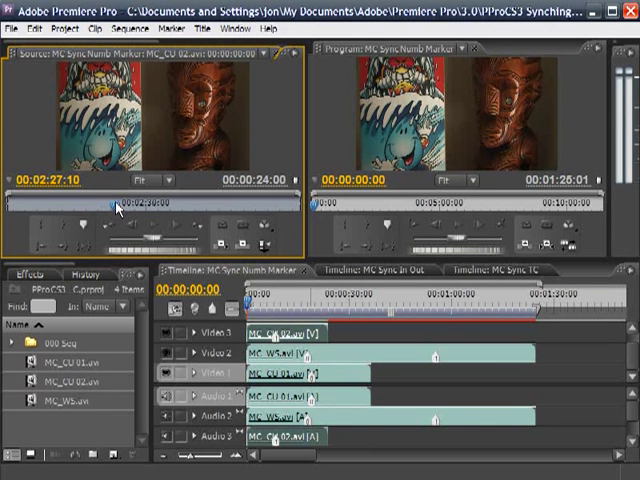
left_click_drag(110, 205, 160, 205)
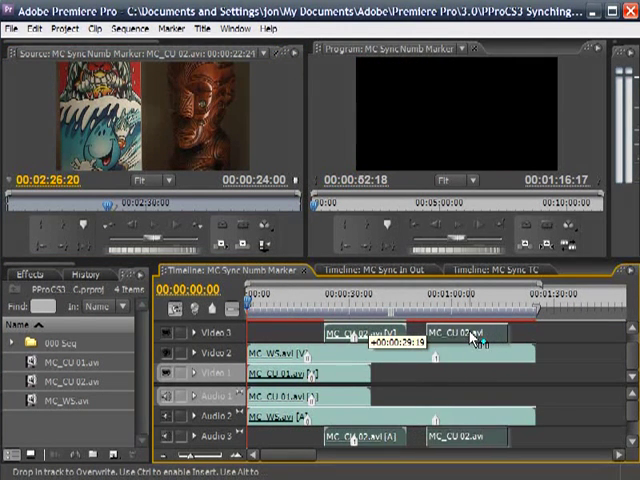
left_click_drag(470, 335, 435, 335)
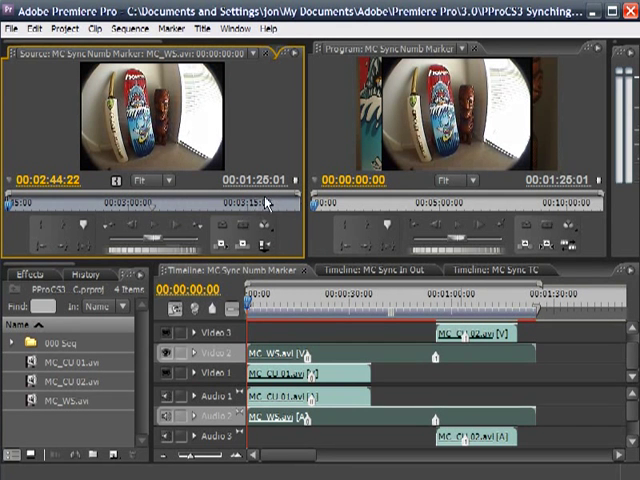
mouse_move(62, 210)
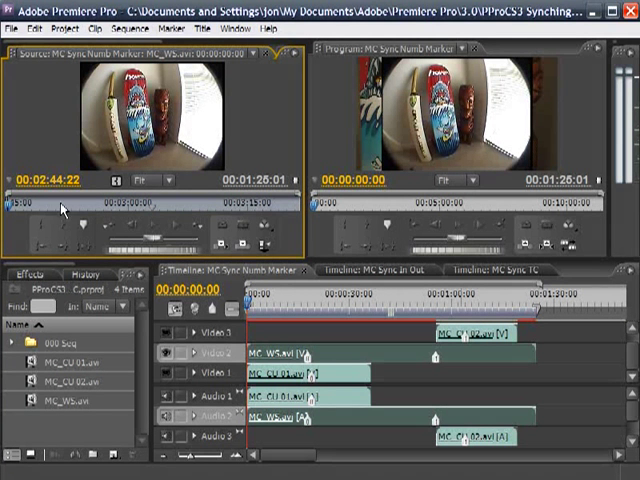
- Scrub the MC_WS source footage to its sync point at 00:03:03:02
left_click_drag(55, 205, 167, 205)
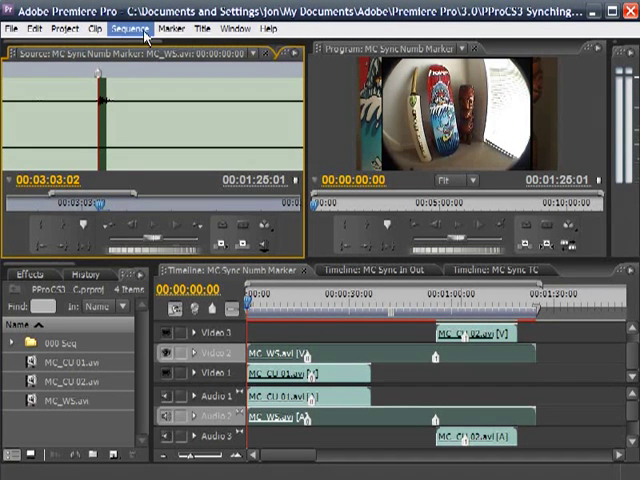
left_click(172, 28)
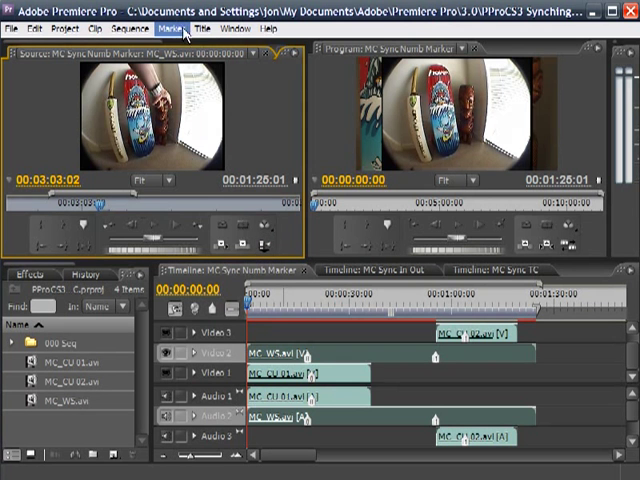
- Clear MC_WS's current clip marker and set a numbered clip marker at 00:03:03:02
left_click(176, 28)
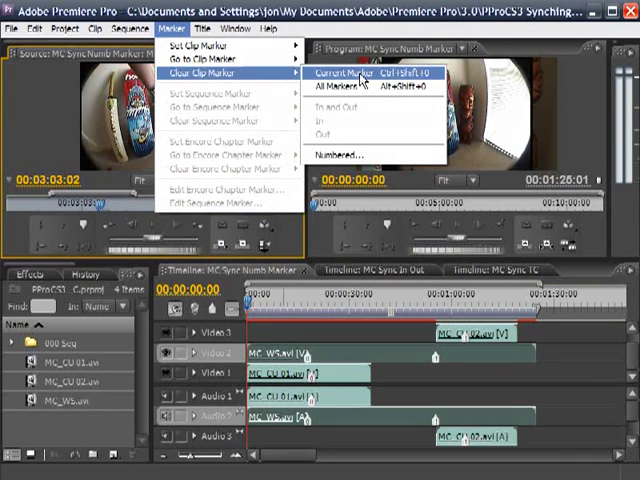
left_click(339, 73)
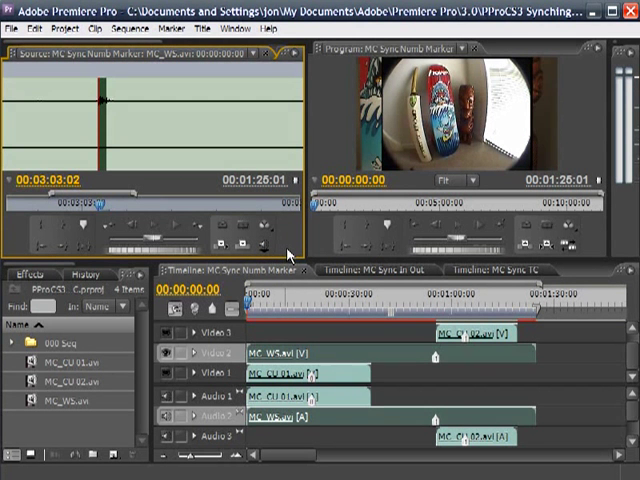
mouse_move(185, 143)
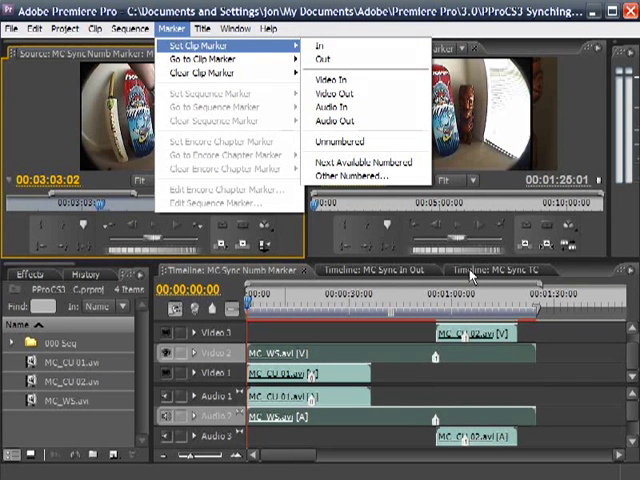
left_click(351, 174)
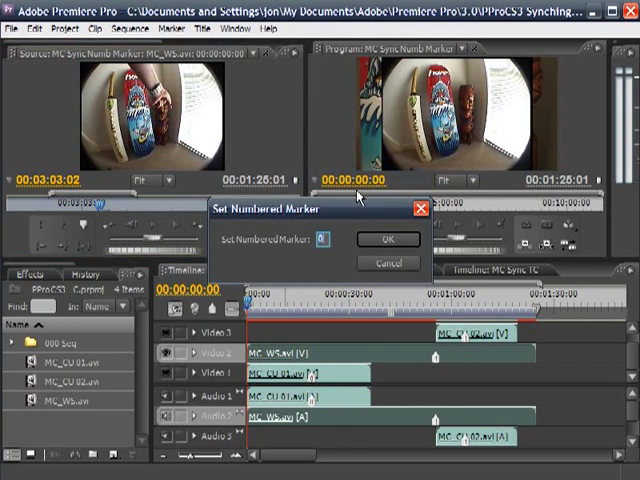
left_click(388, 239)
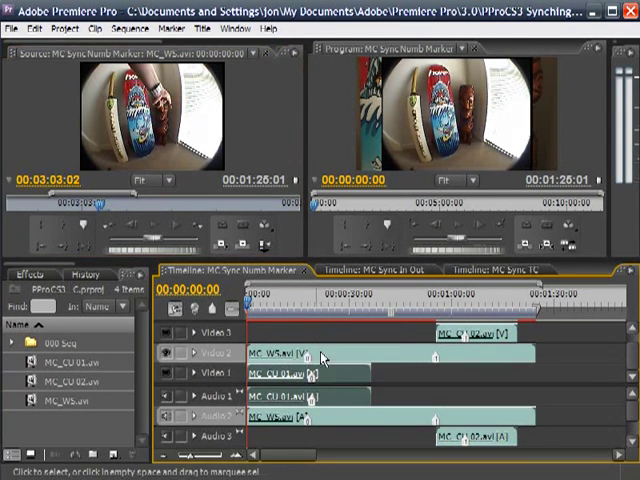
- Select the MC_WS clip on Video 2 and cue the playhead to about 00:01:05
left_click(315, 305)
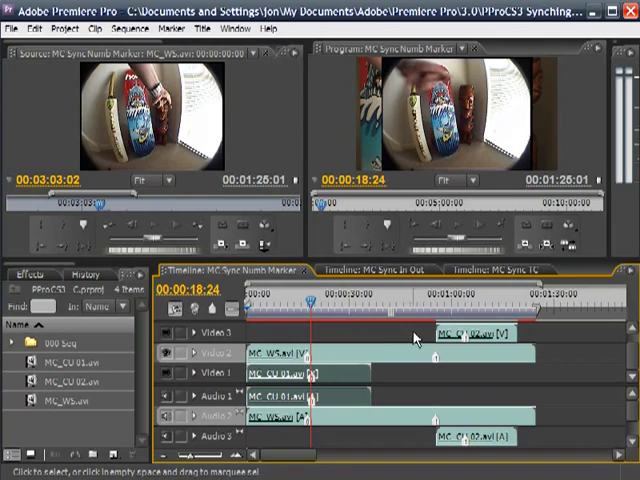
left_click(460, 318)
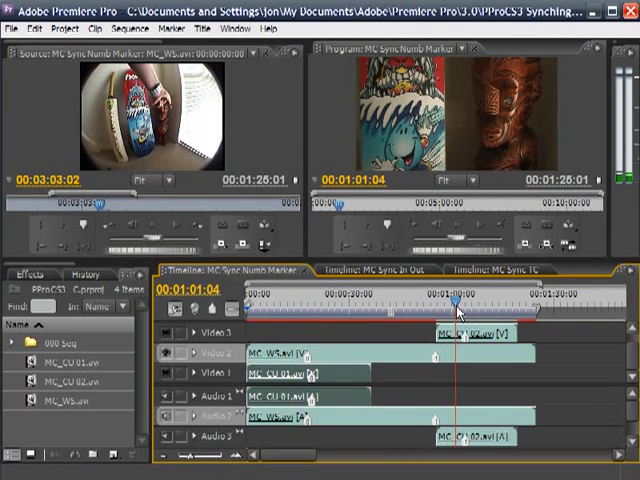
left_click(460, 303)
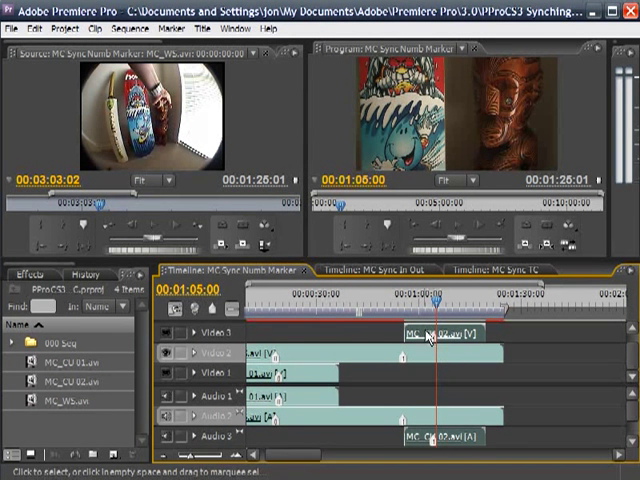
mouse_move(425, 337)
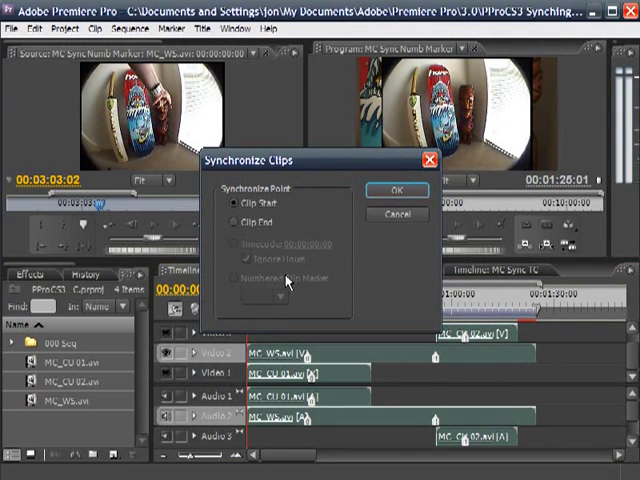
- Synchronize the selected clips on Numbered Clip Marker 1 and check the result near one minute
left_click(393, 190)
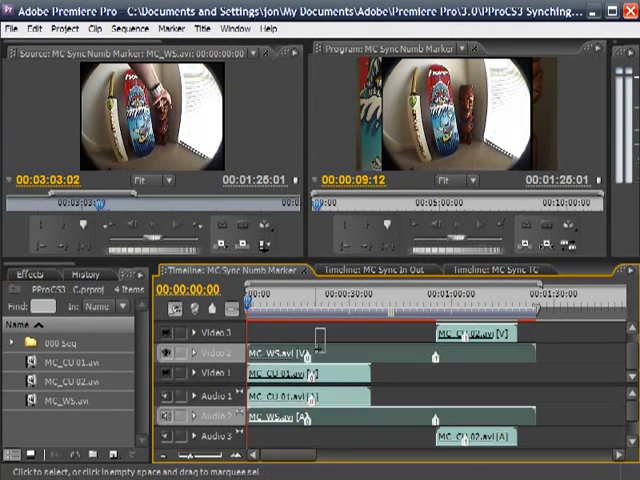
right_click(320, 360)
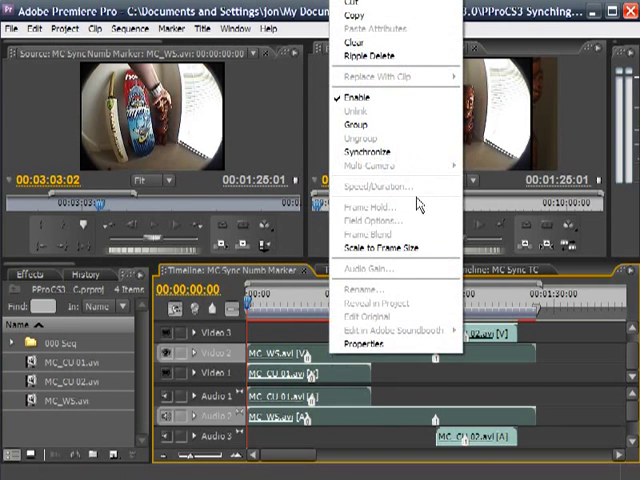
left_click(368, 150)
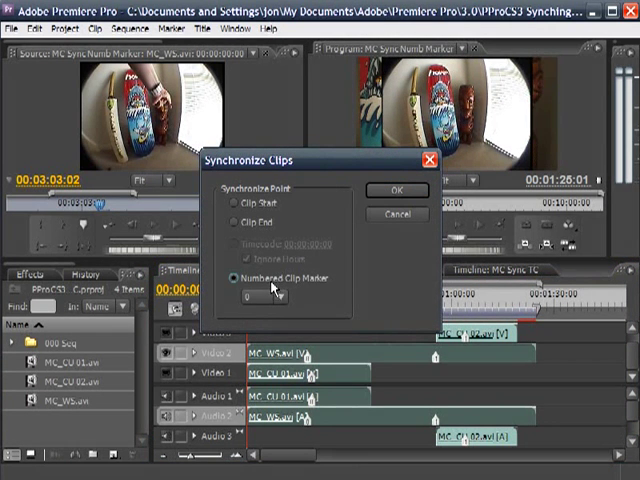
left_click(267, 299)
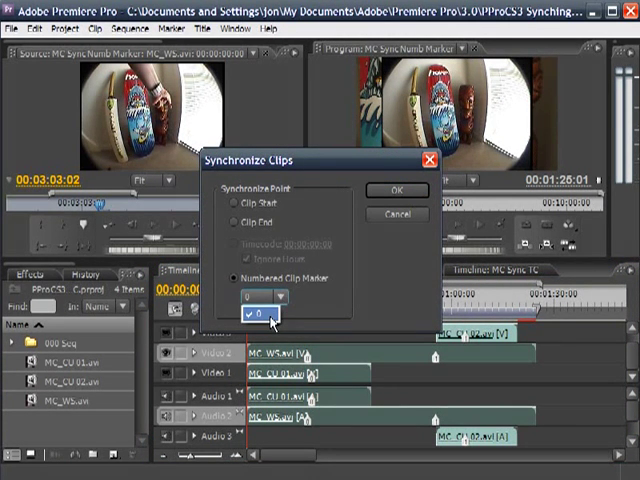
left_click(263, 314)
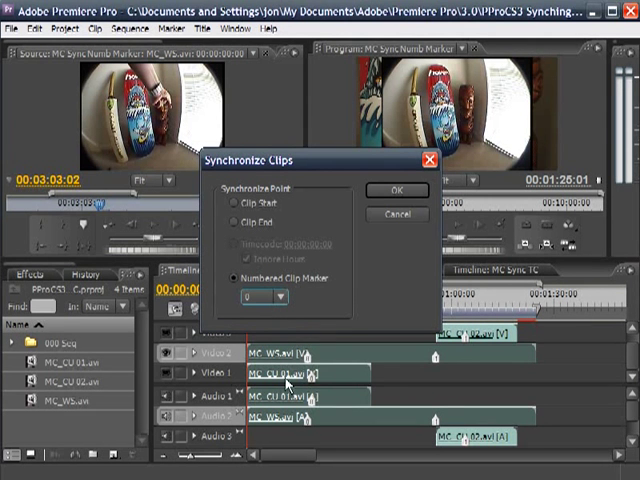
mouse_move(315, 290)
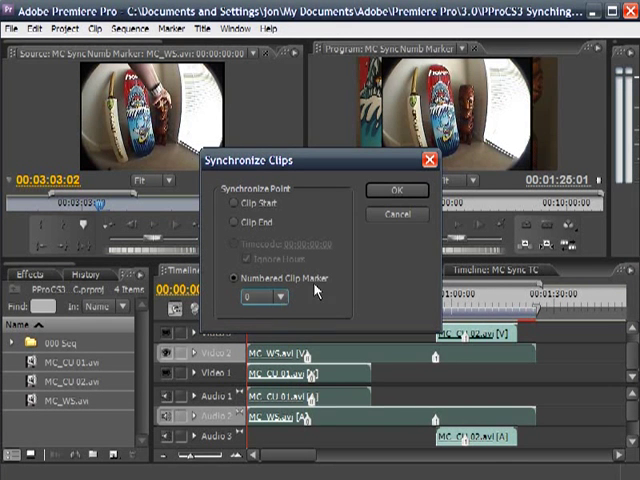
left_click(394, 190)
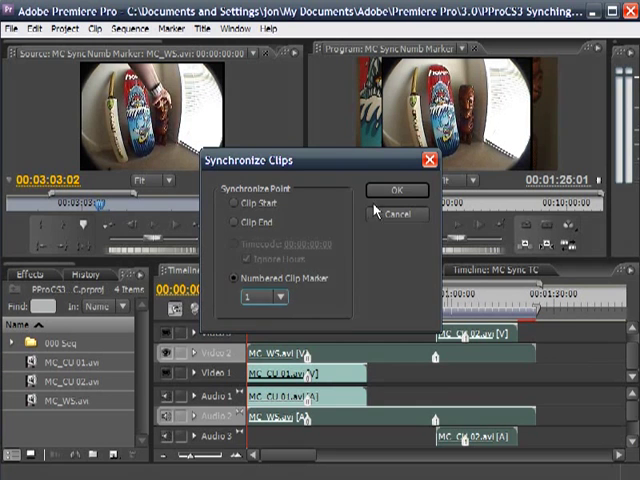
left_click(394, 190)
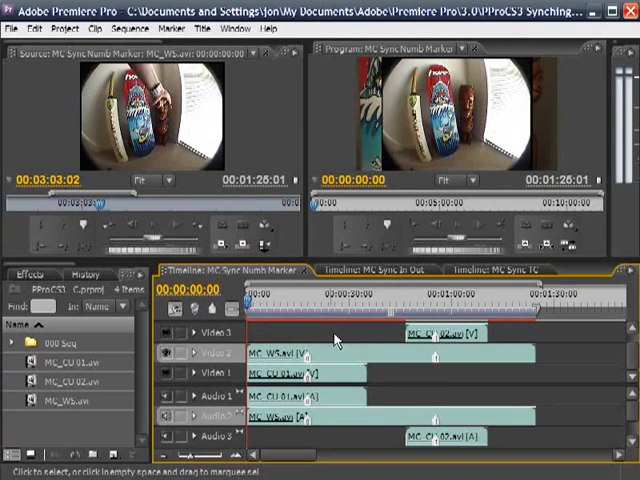
left_click(440, 305)
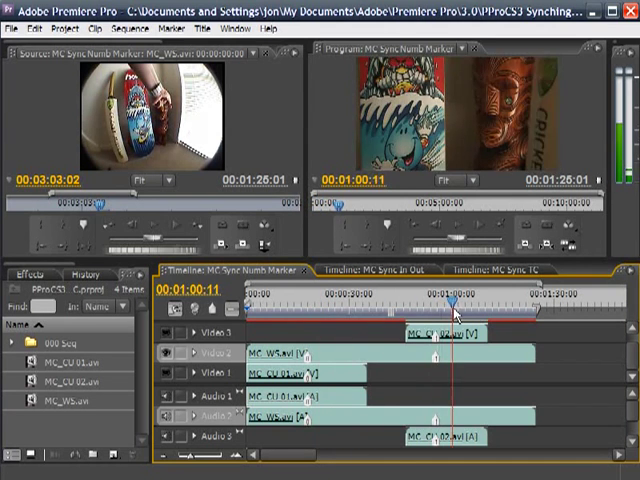
- On the MC Sync In Out timeline, trim the start of the MC_WS.avi clip
left_click(246, 298)
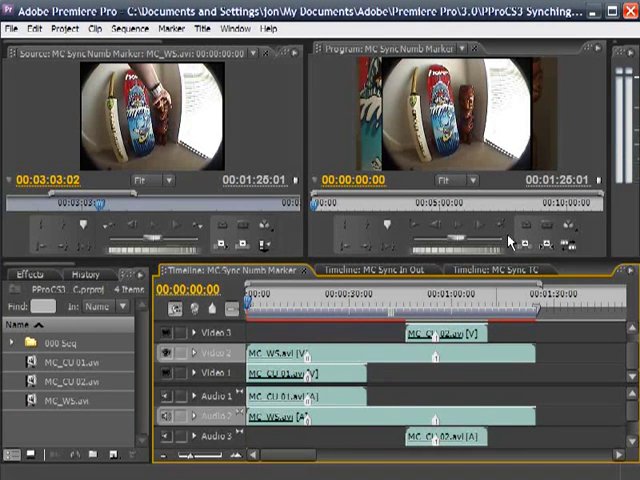
left_click(382, 270)
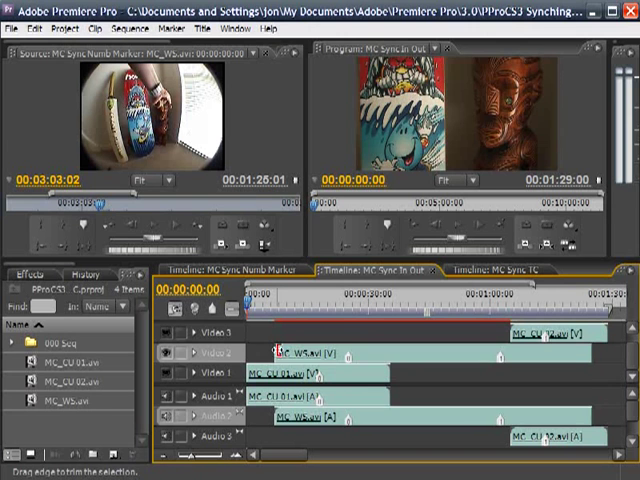
left_click_drag(300, 354, 360, 354)
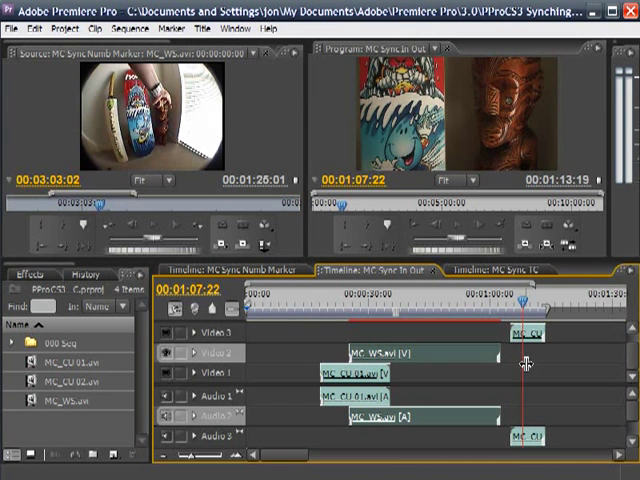
mouse_move(505, 338)
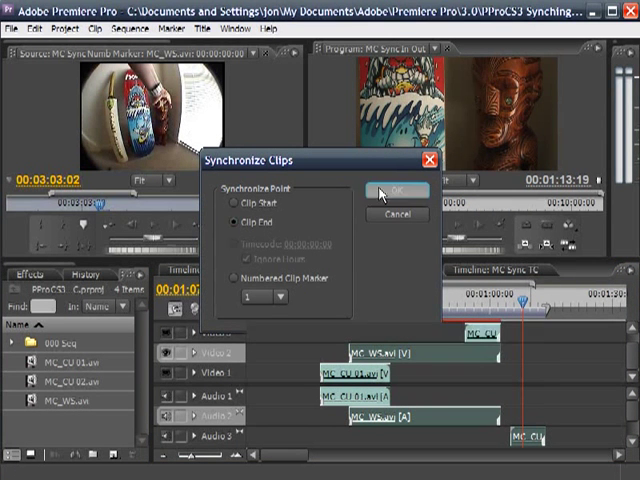
- Synchronize the trimmed clips by Clip End, then again by Clip Start
left_click(394, 190)
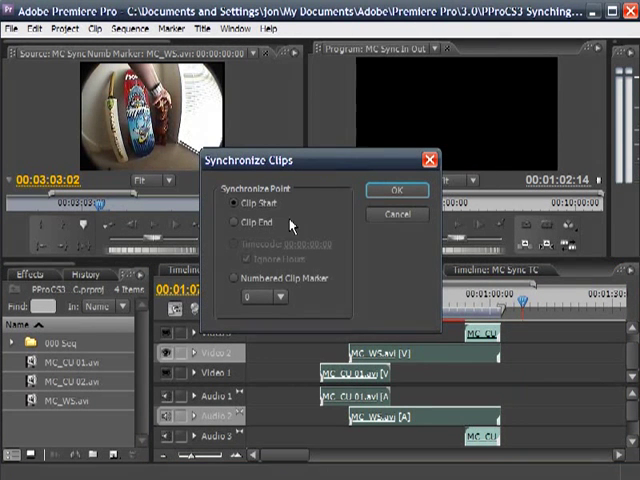
left_click(396, 191)
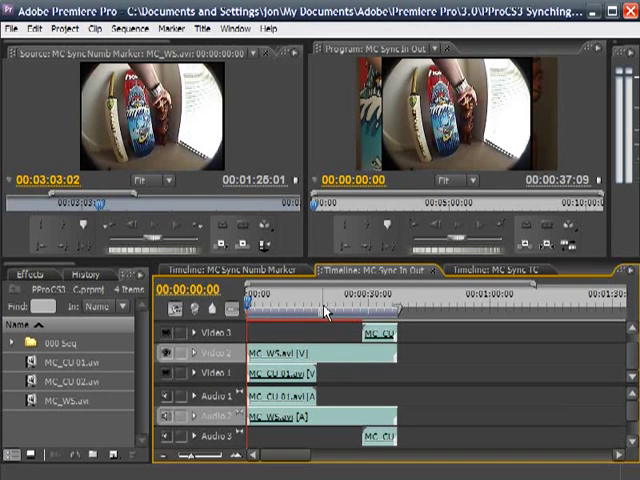
- Open the MC Sync TC timeline, select MC_WS.avi, and cue the playhead near 30 seconds
left_click(500, 270)
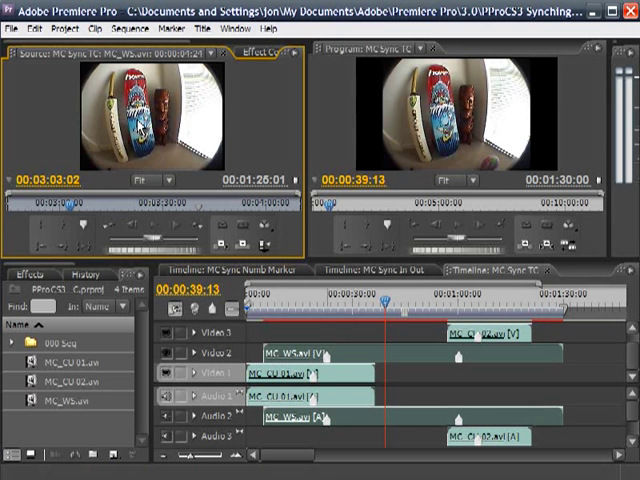
mouse_move(338, 352)
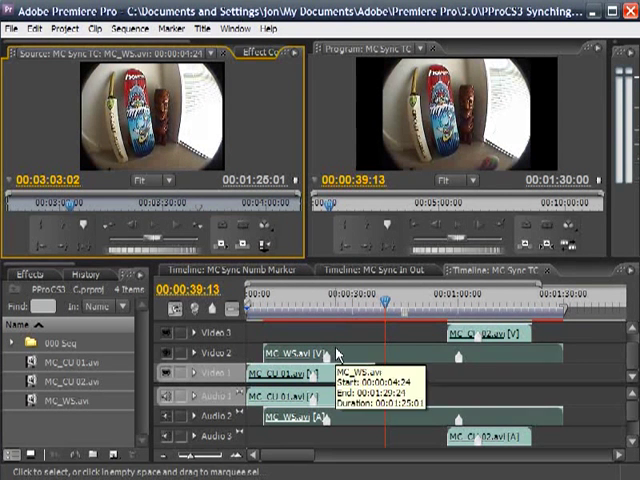
left_click(10, 28)
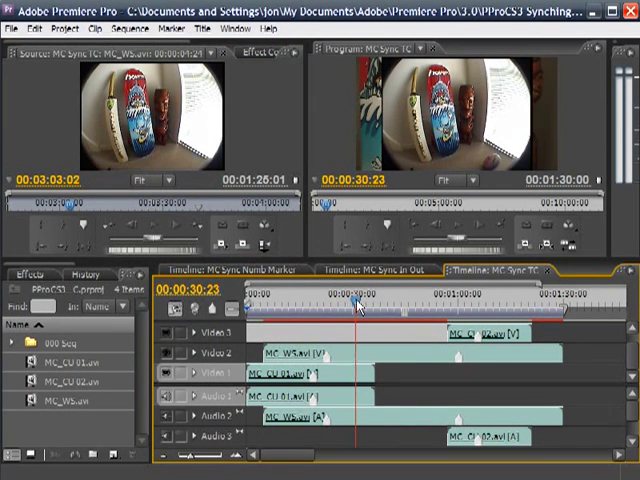
left_click(330, 300)
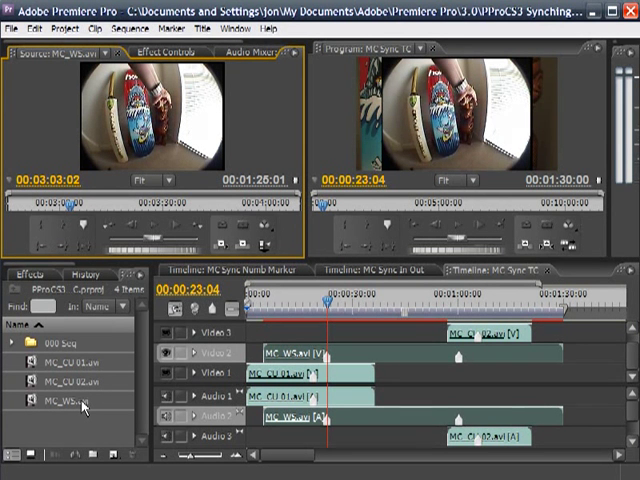
mouse_move(312, 363)
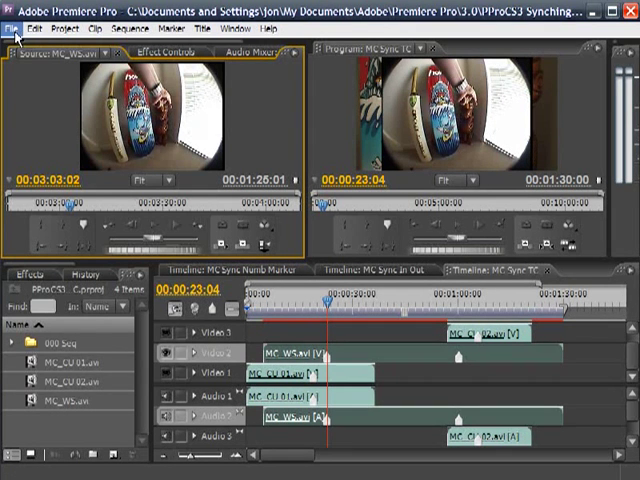
- Set MC_WS.avi's source timecode to 00:02:44:22 at the current frame
left_click(11, 27)
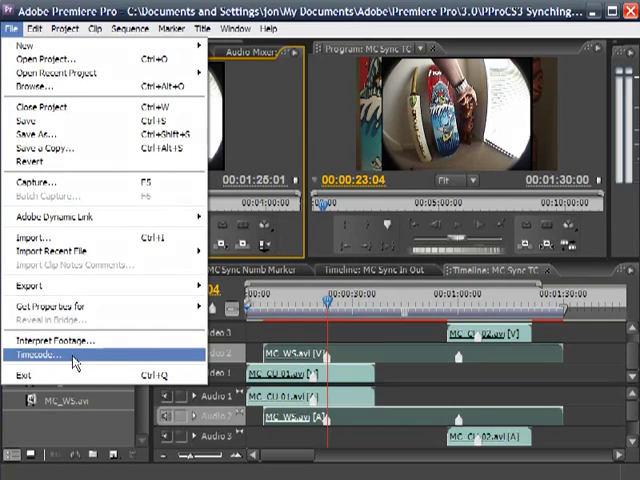
left_click(45, 354)
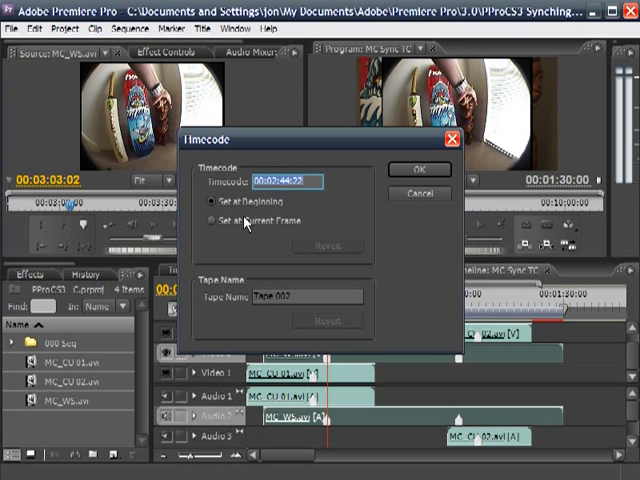
mouse_move(260, 225)
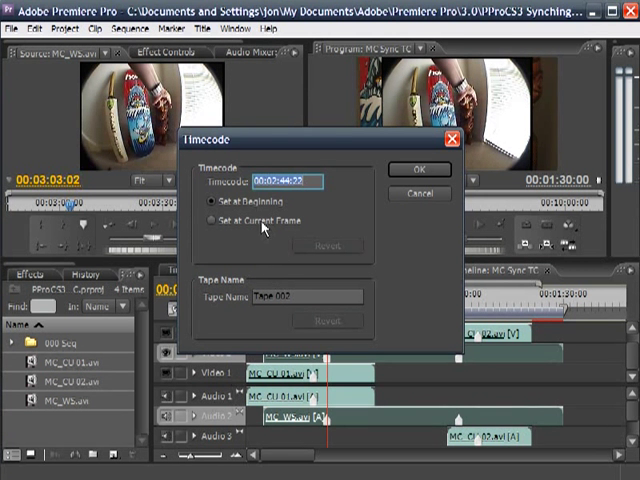
left_click(211, 220)
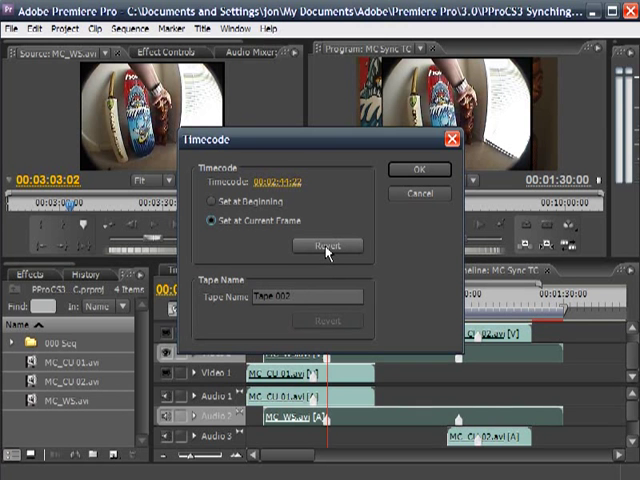
left_click(421, 169)
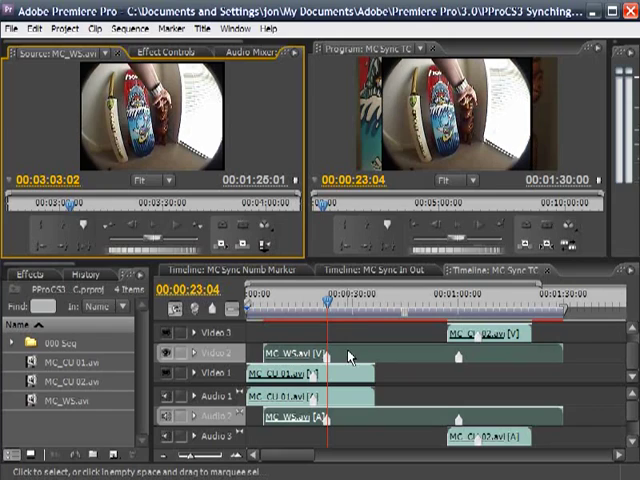
mouse_move(340, 349)
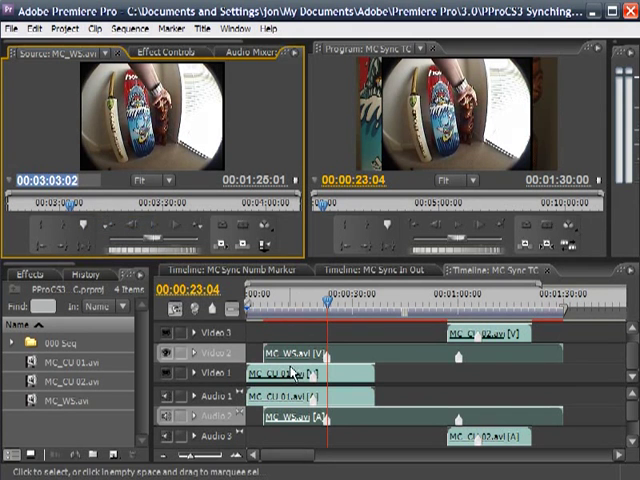
- Select MC_CU 01 near 15 seconds and paste 02:03:03:02 as its current-frame timecode
left_click(290, 378)
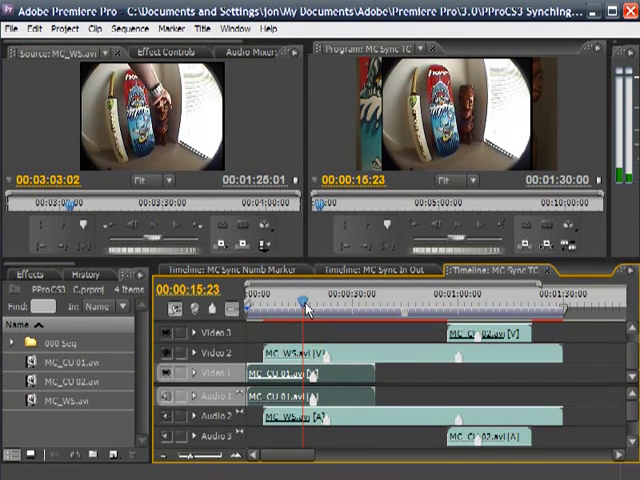
left_click(312, 305)
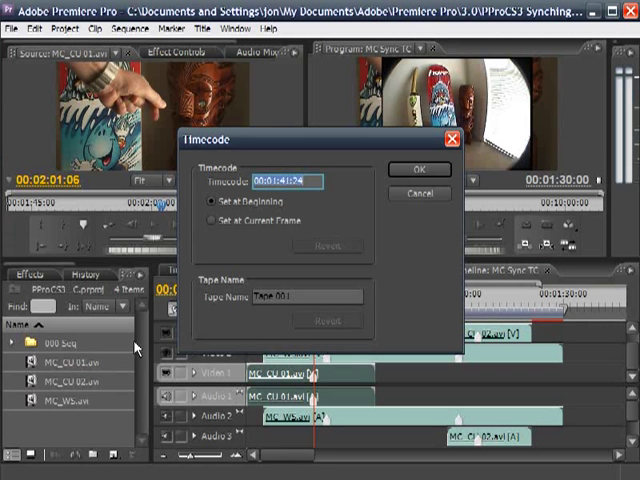
mouse_move(116, 330)
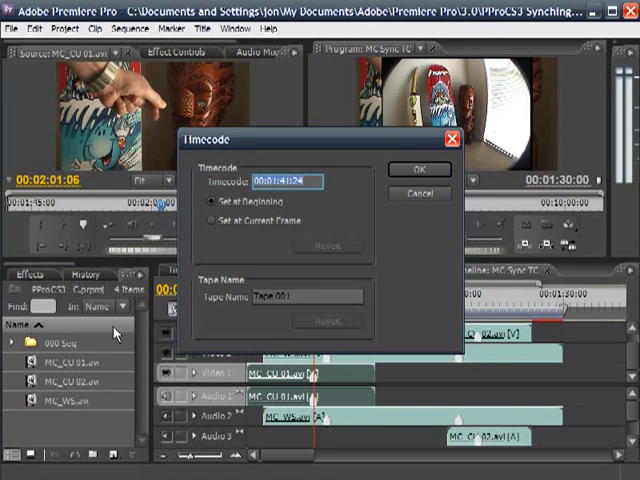
left_click(211, 221)
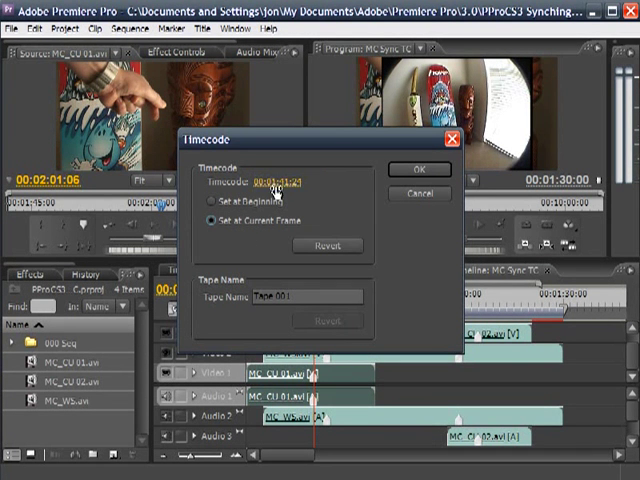
right_click(283, 179)
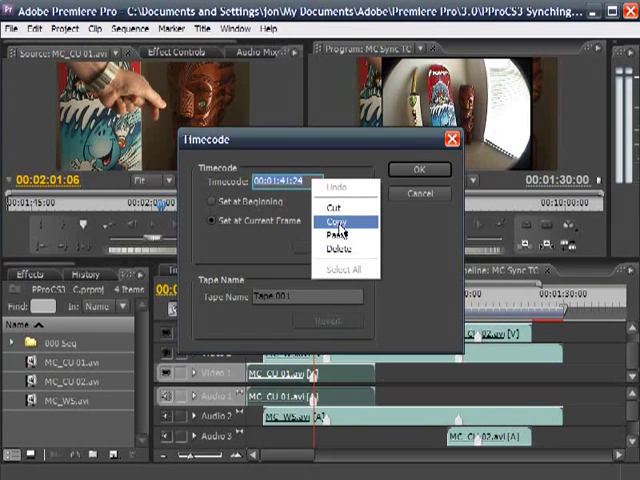
left_click(338, 232)
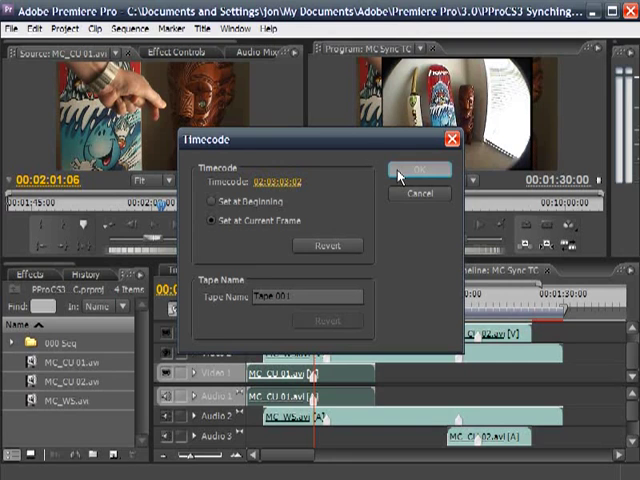
left_click(419, 169)
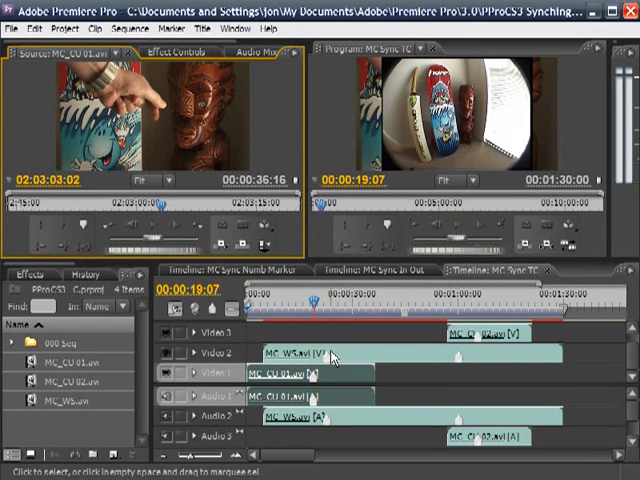
- Select MC_WS.avi and synchronize it by source timecode, ignoring hours
left_click(325, 305)
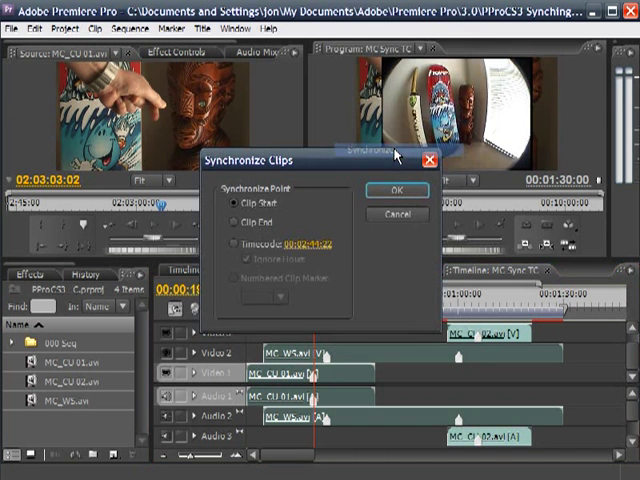
mouse_move(245, 255)
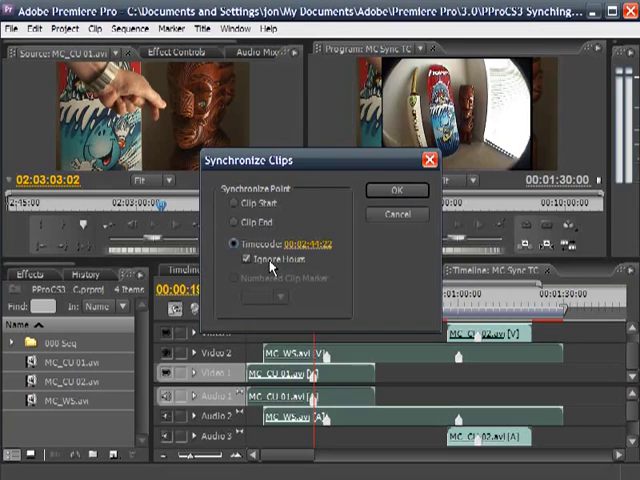
left_click(244, 205)
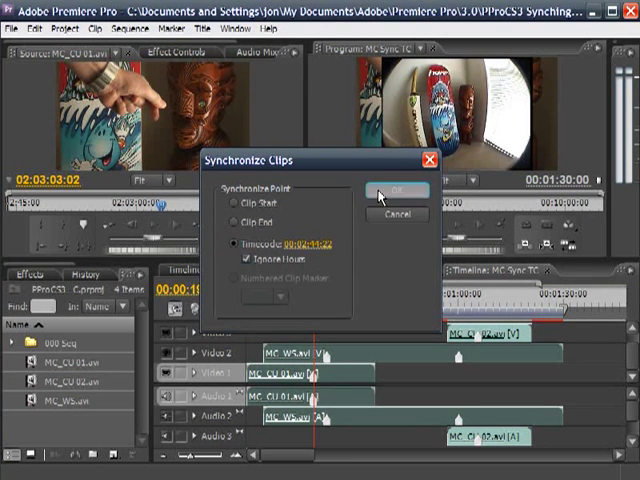
left_click(378, 190)
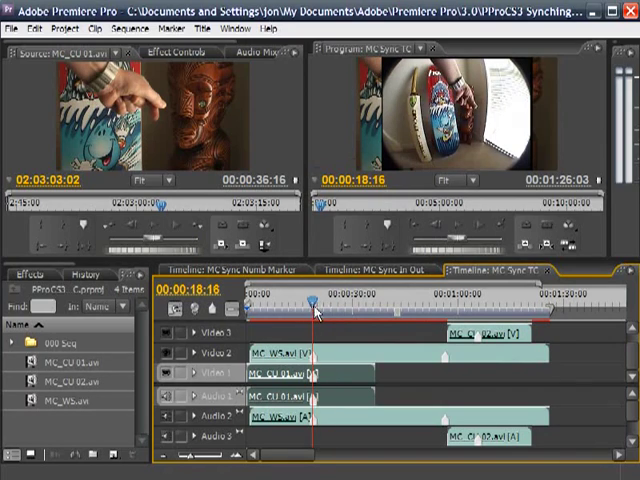